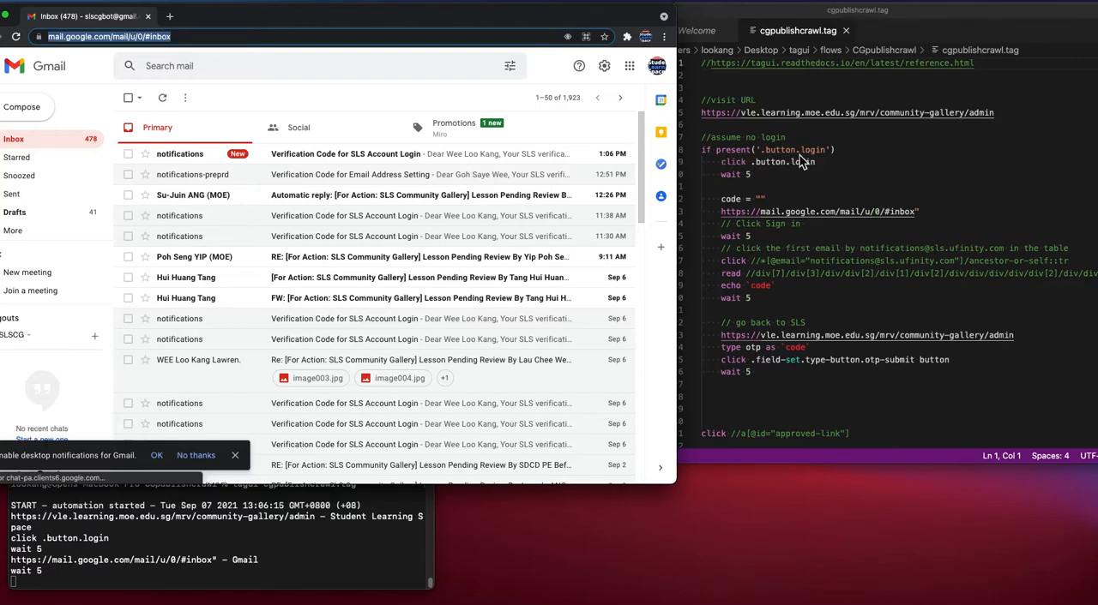
Open the top 'Verification Code for SLS Account Login' email in the Gmail inbox.
left_click(346, 154)
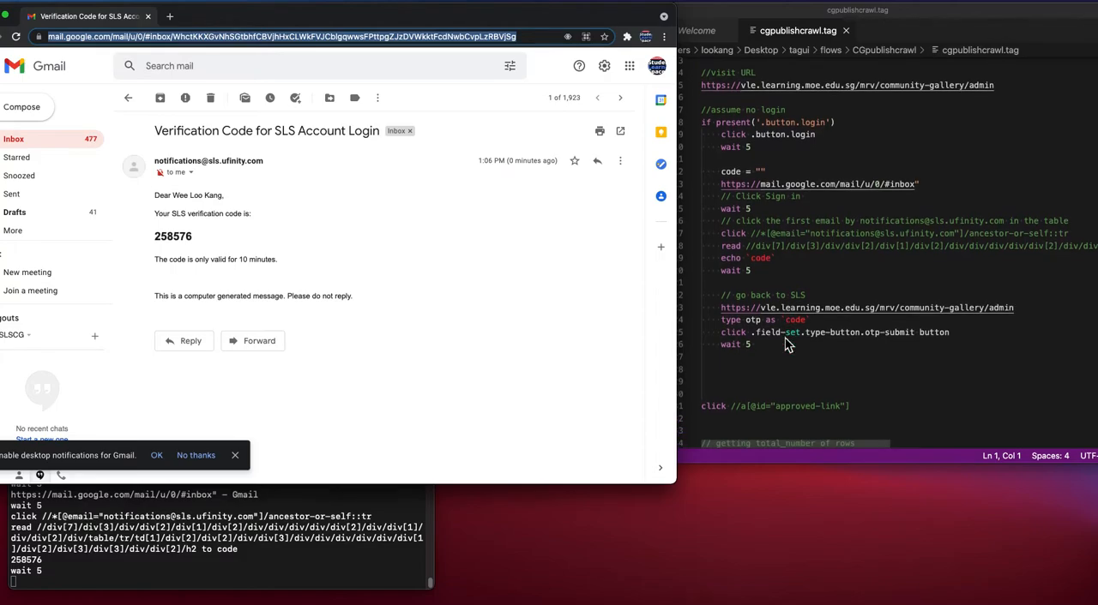
mouse_move(757, 270)
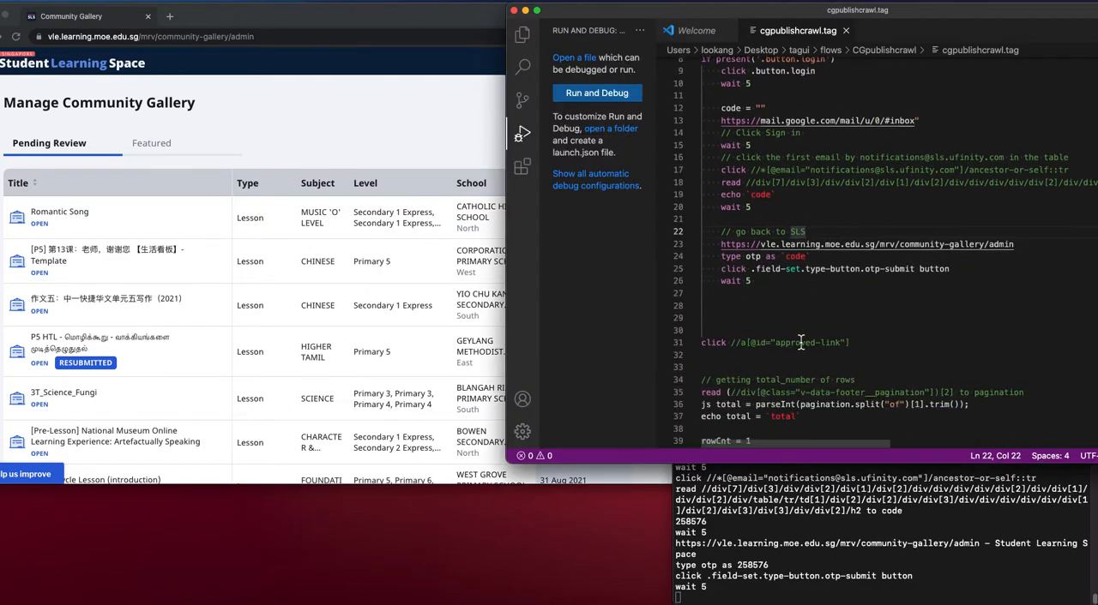
Scroll cgpublishcrawl.tag to the pending array, CSV header dump and numberoflessonstocrawl loop.
left_click(151, 143)
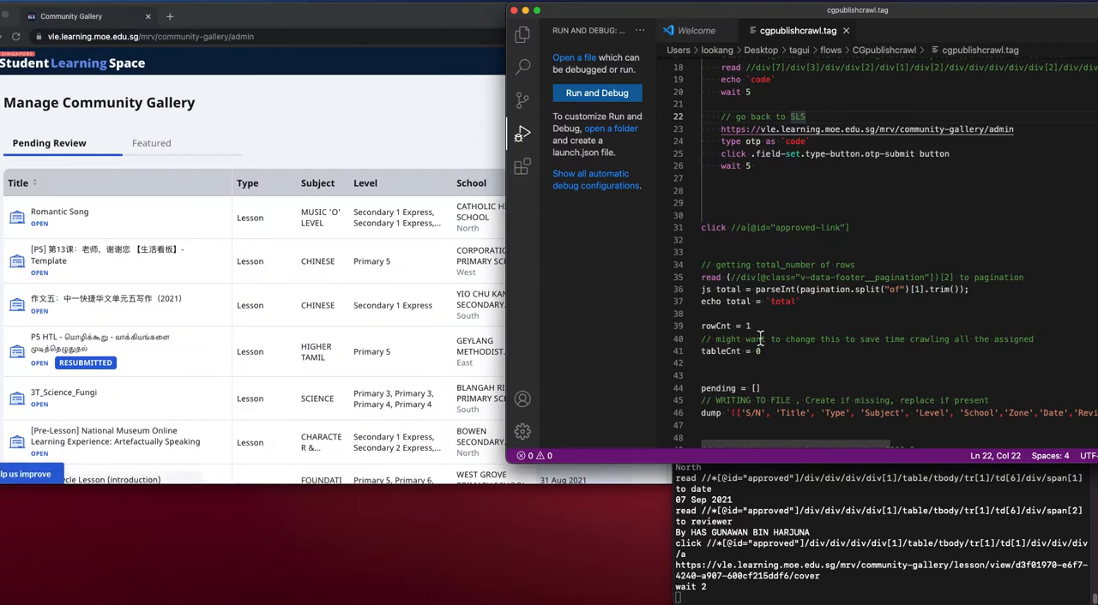
left_click(152, 143)
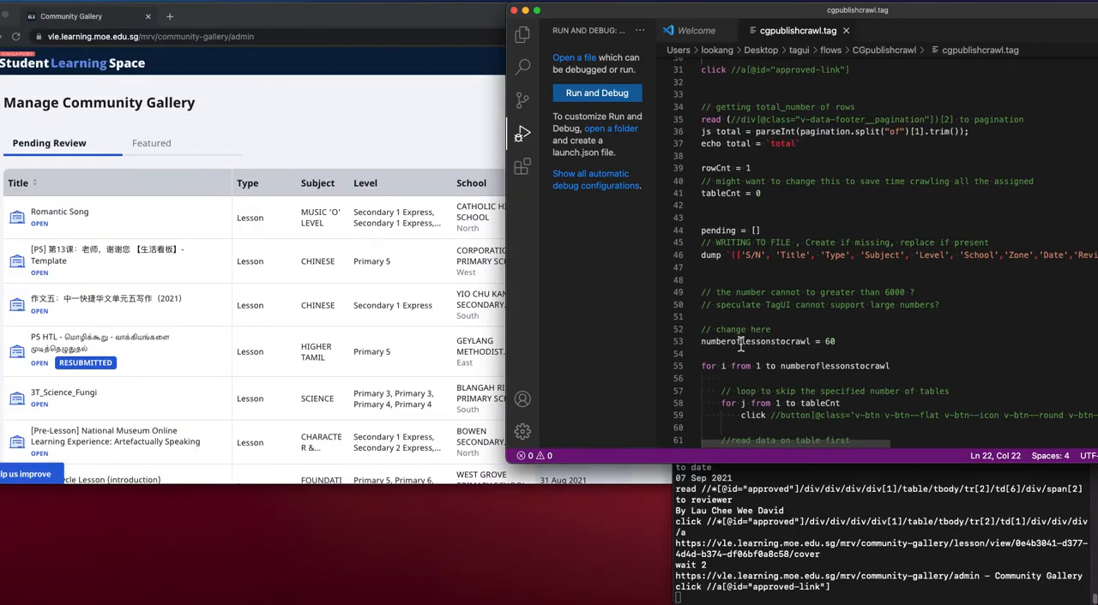
left_click(152, 143)
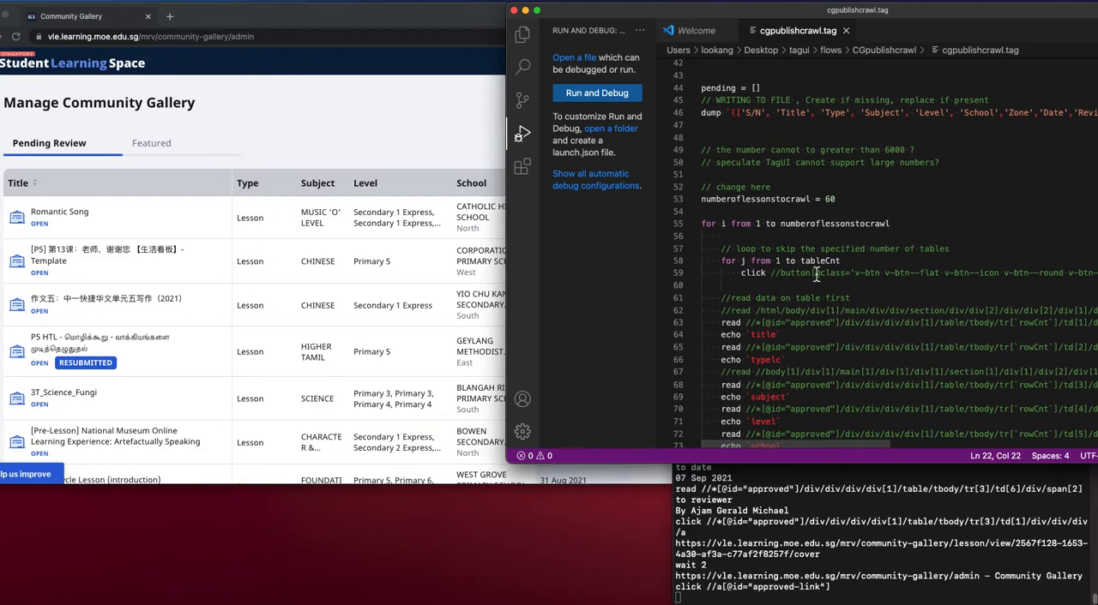
Scroll further down cgpublishcrawl.tag to the url(), write csv_row and rowCnt section.
left_click(152, 144)
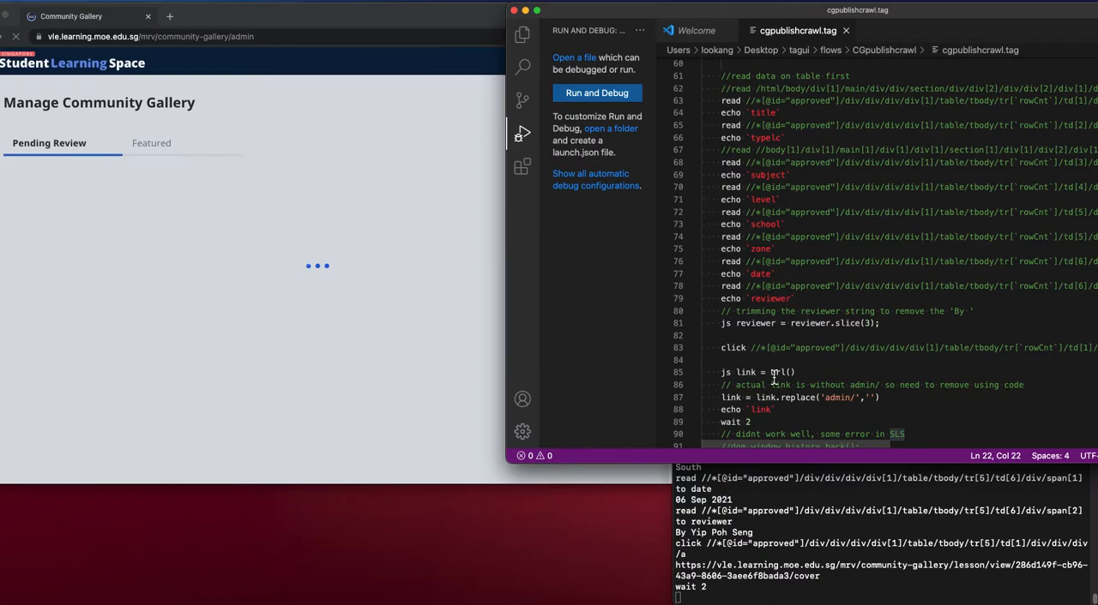
left_click(152, 143)
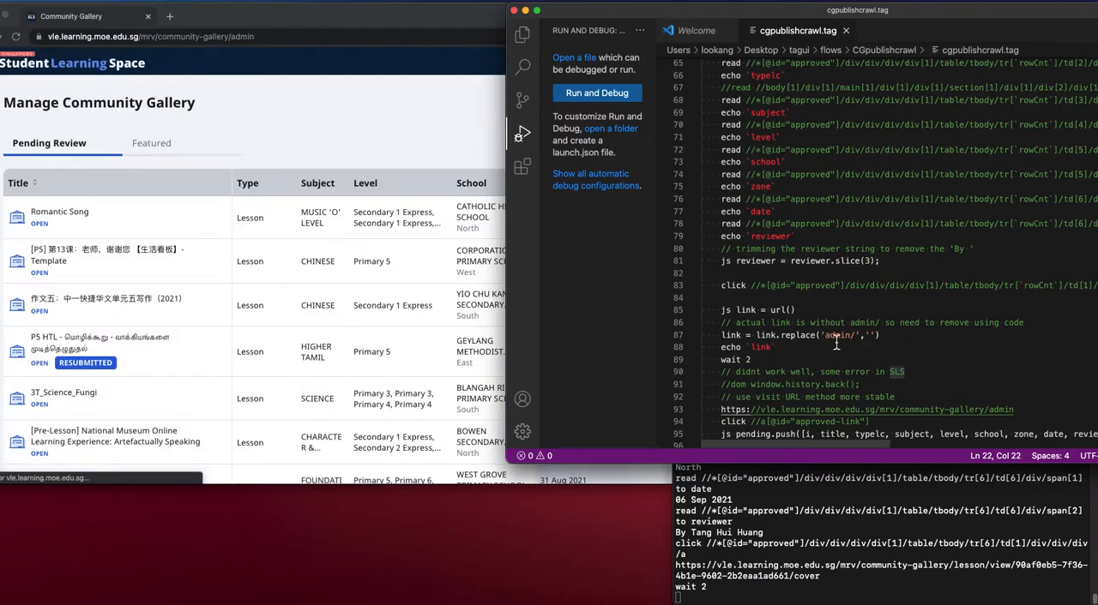
left_click(152, 143)
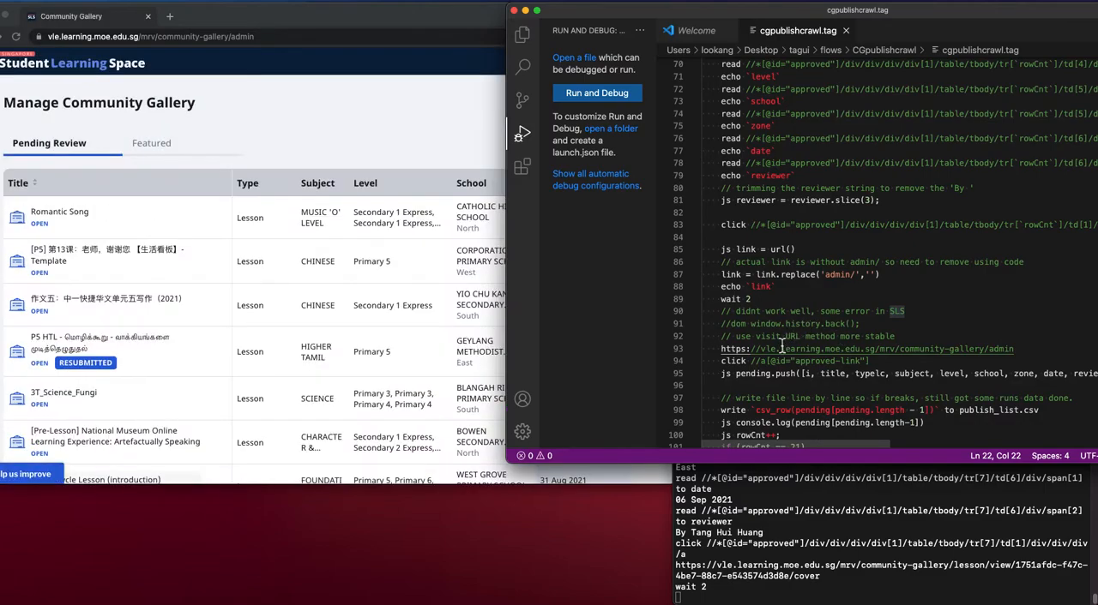
left_click(152, 142)
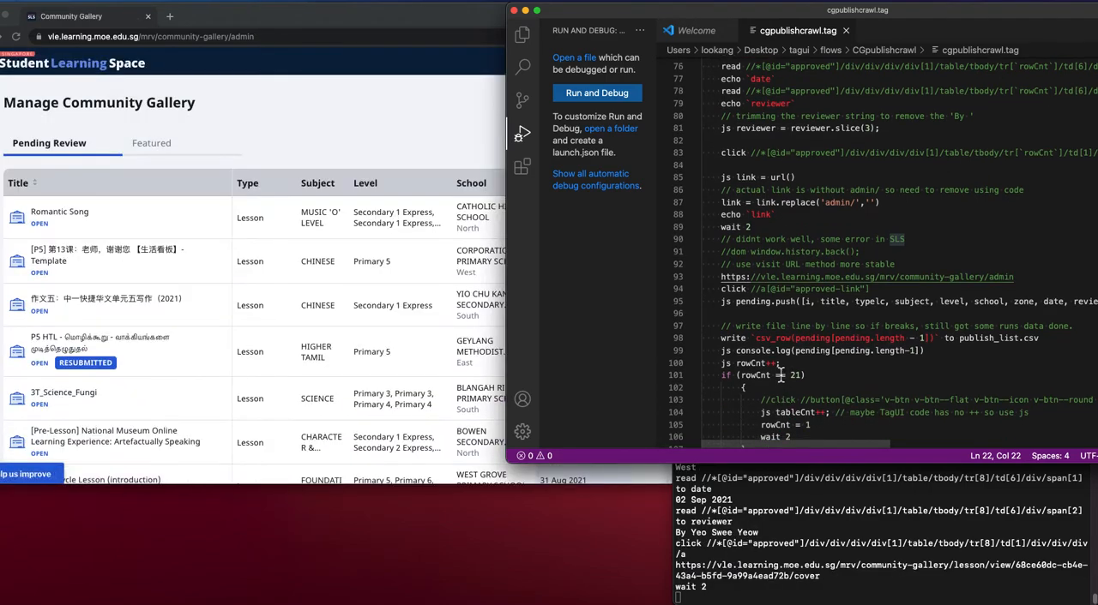
left_click(152, 143)
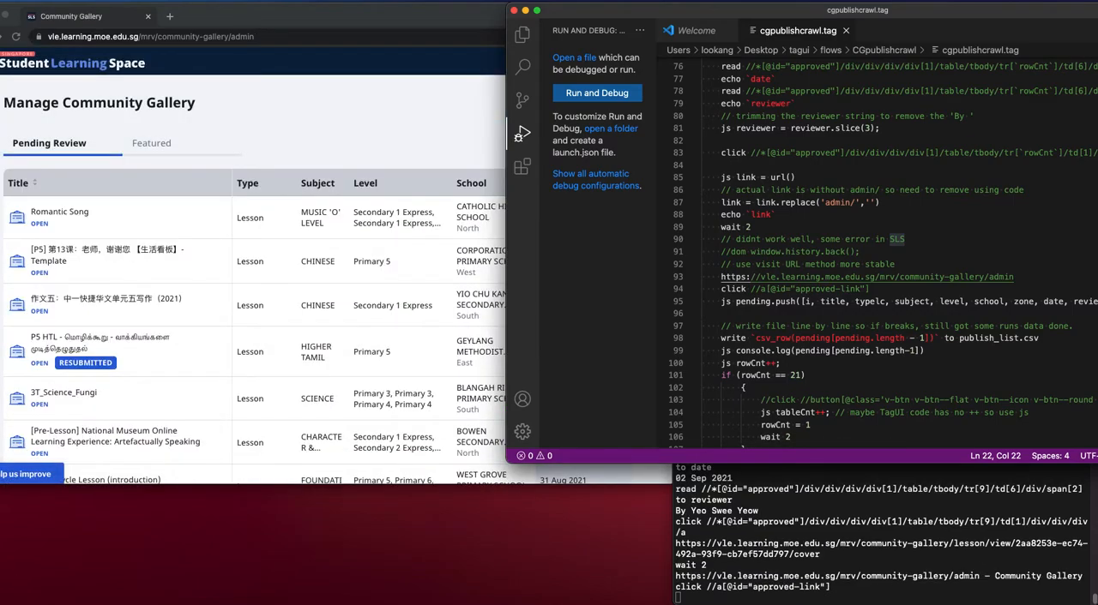
left_click(151, 143)
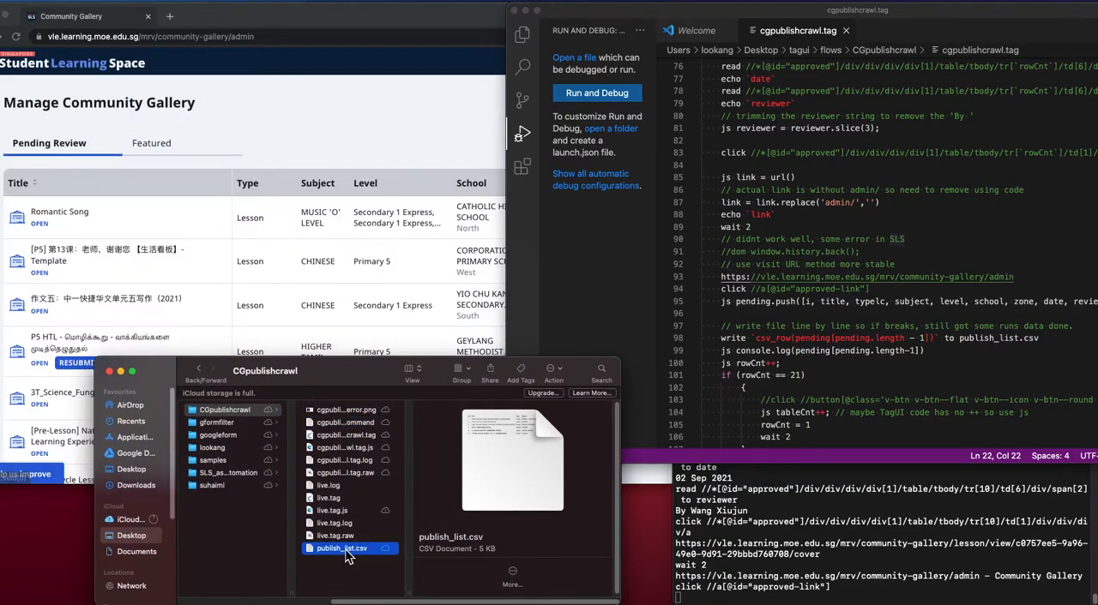
Select publish_list.csv in the CGpublishcrawl folder and open it.
left_click(152, 143)
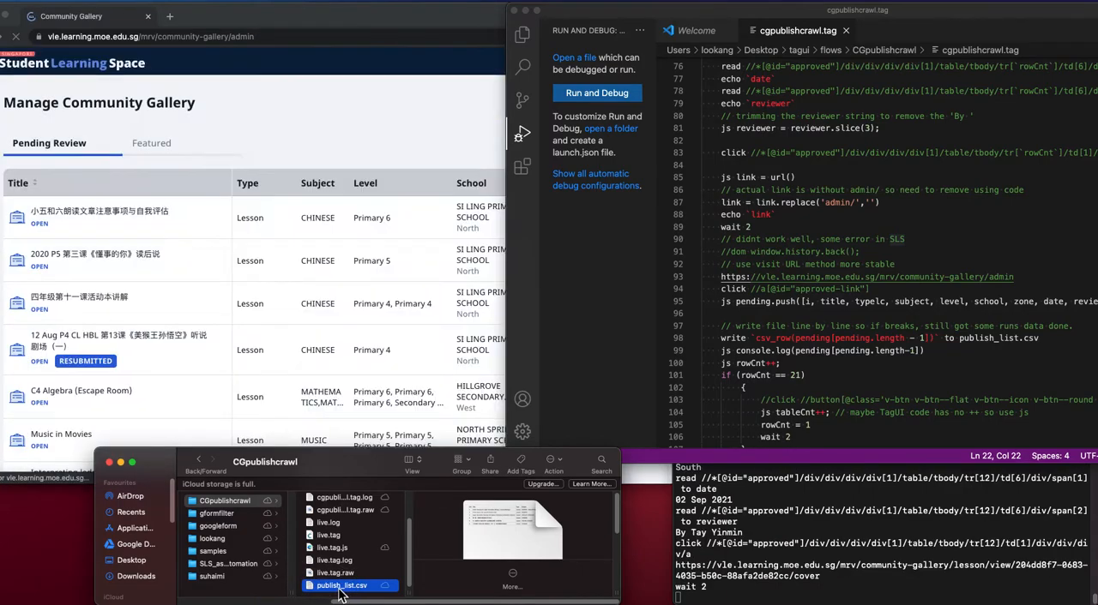
left_click(151, 143)
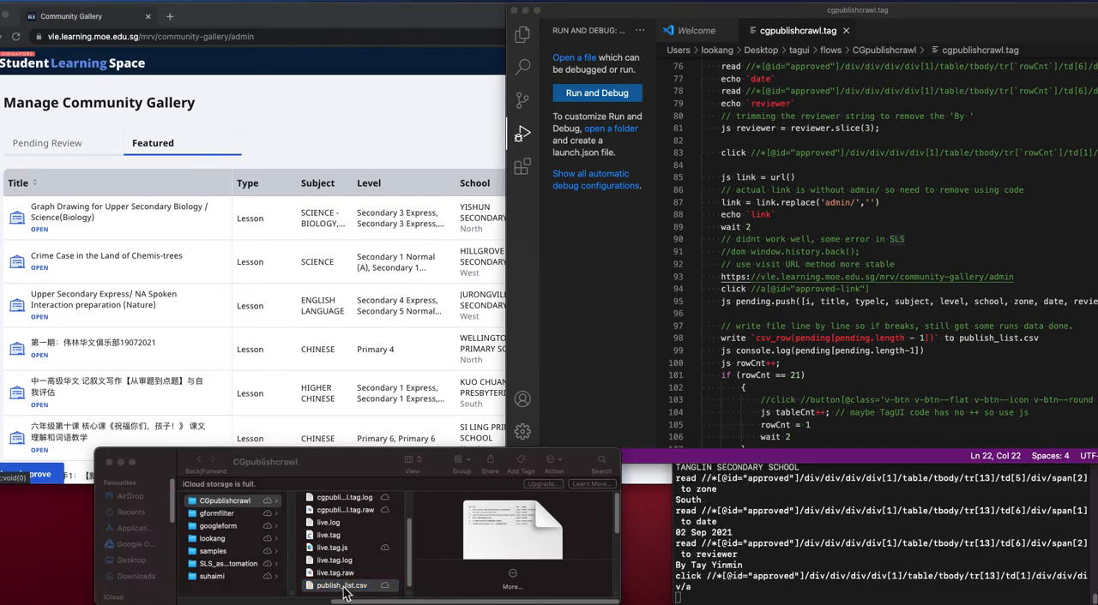
double_click(342, 585)
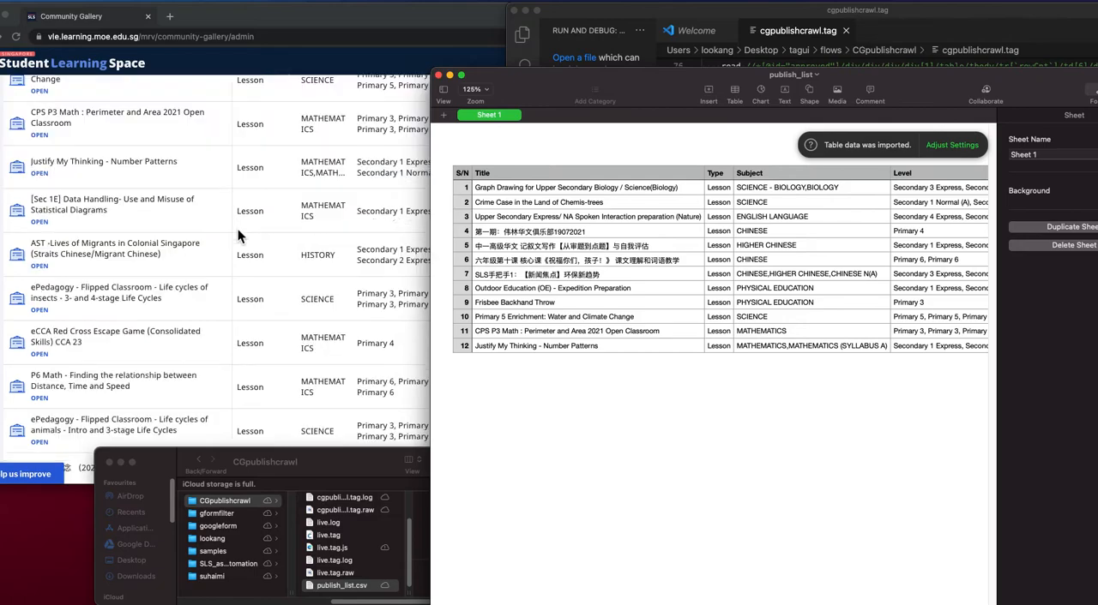
Let Numbers import the CSV and view the School, Zone and Date columns.
left_click(39, 264)
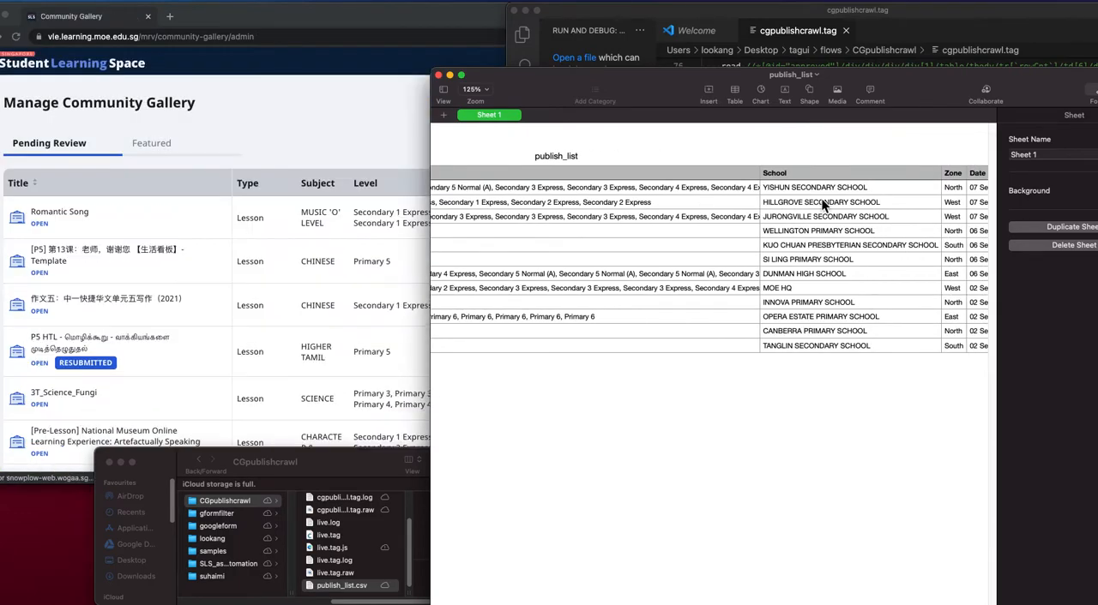
left_click(151, 143)
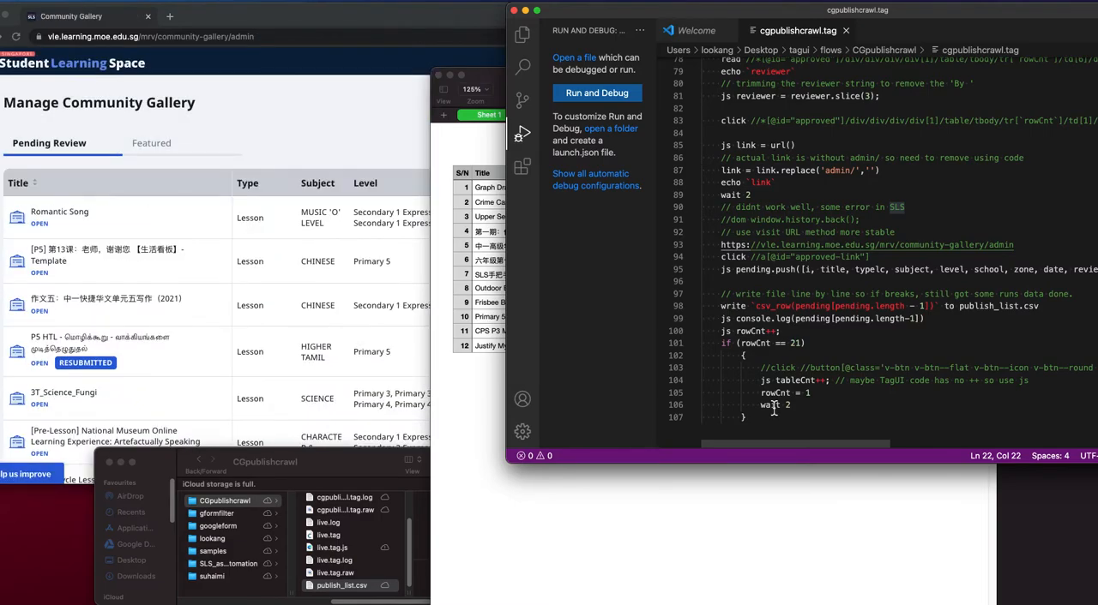
View the crawl script's final lines in VS Code, then bring Numbers back to front.
left_click(152, 143)
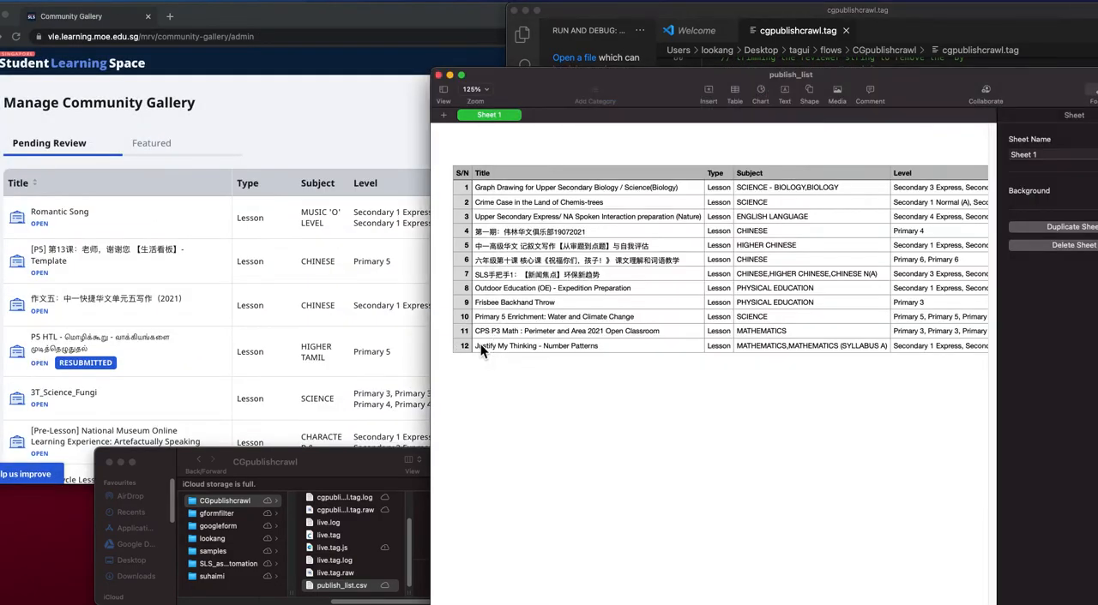
left_click(152, 143)
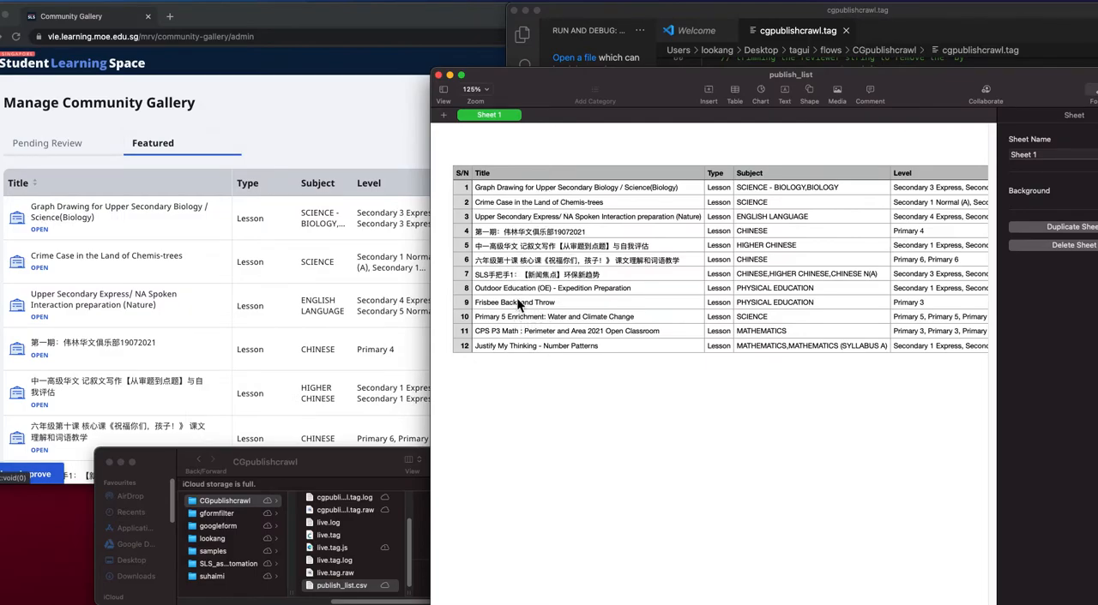